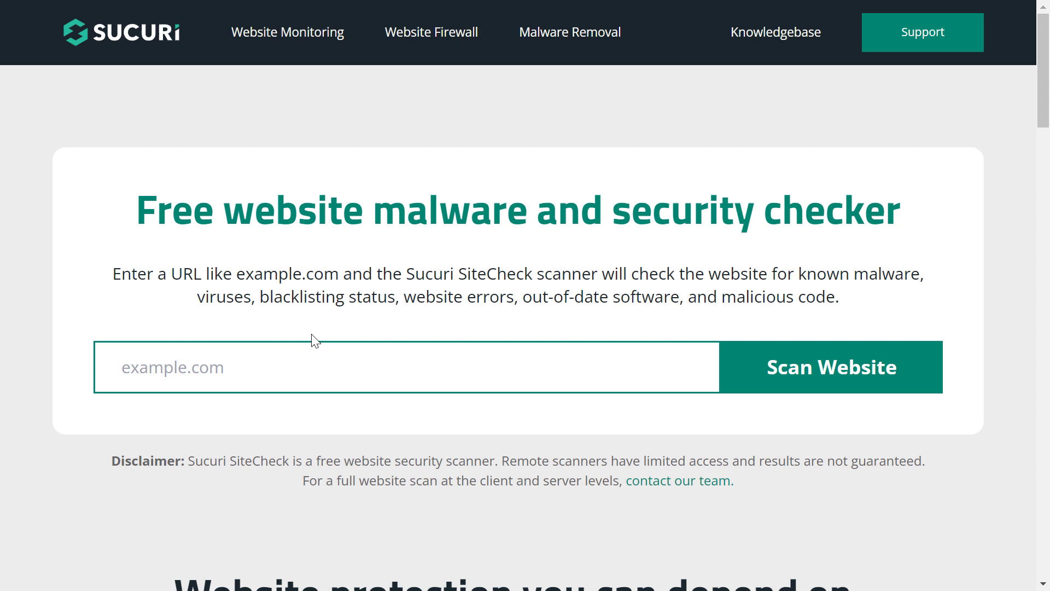
Enter roihacks.com as the website to scan.
text(roihacks.com)
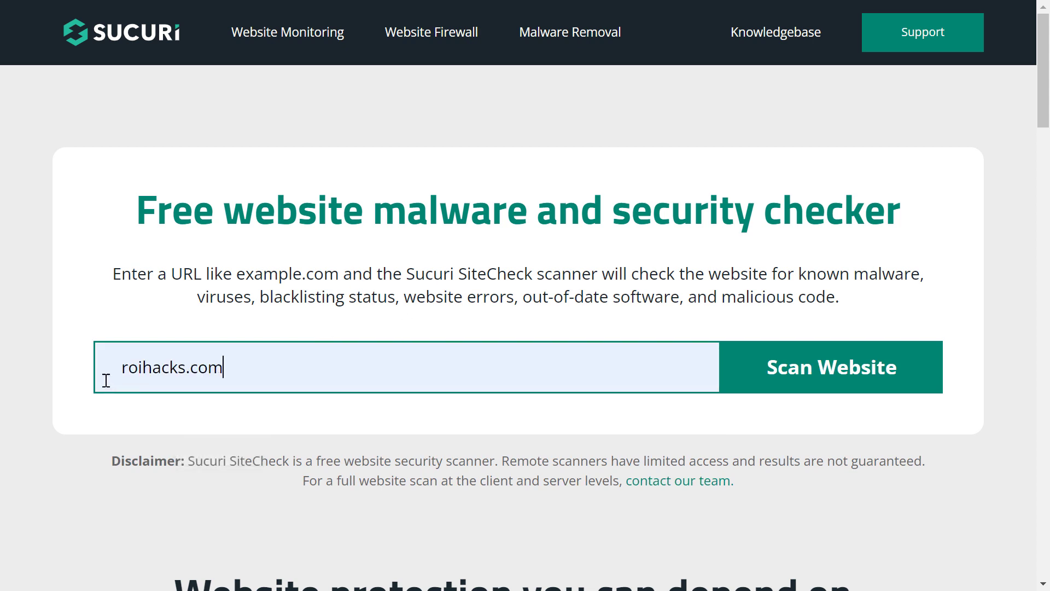
mouse_move(331, 400)
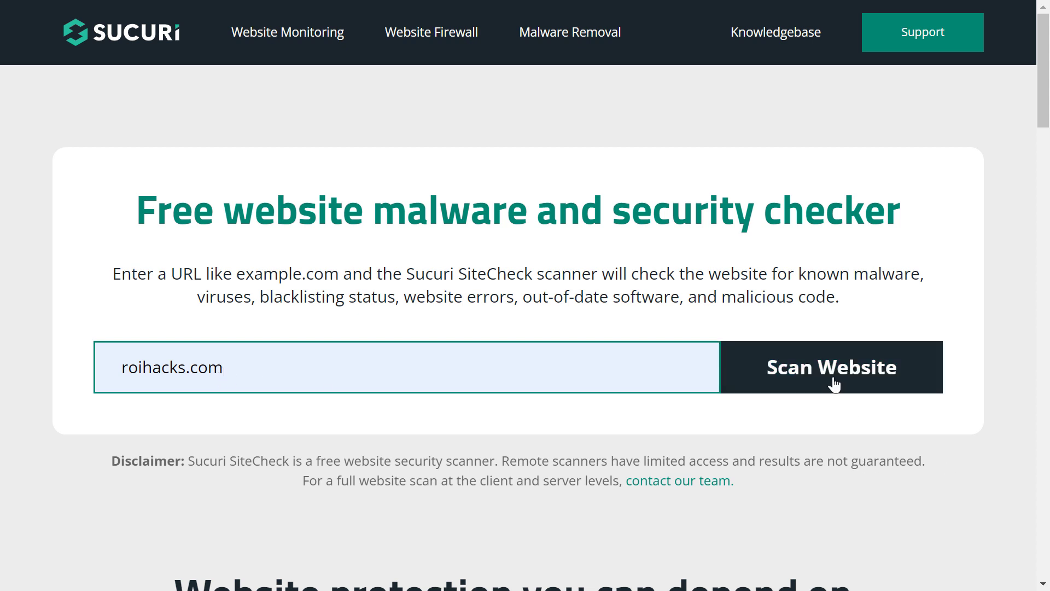
Run the website scan and highlight the 'Running on: Apache 2.4.39, Ubuntu' server details.
click(830, 367)
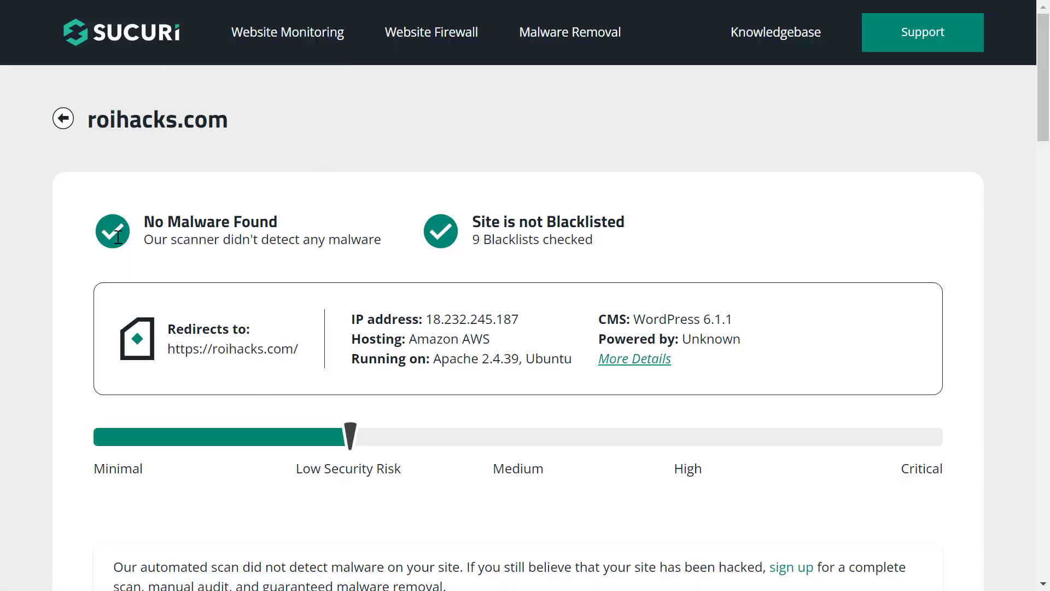
mouse_move(292, 266)
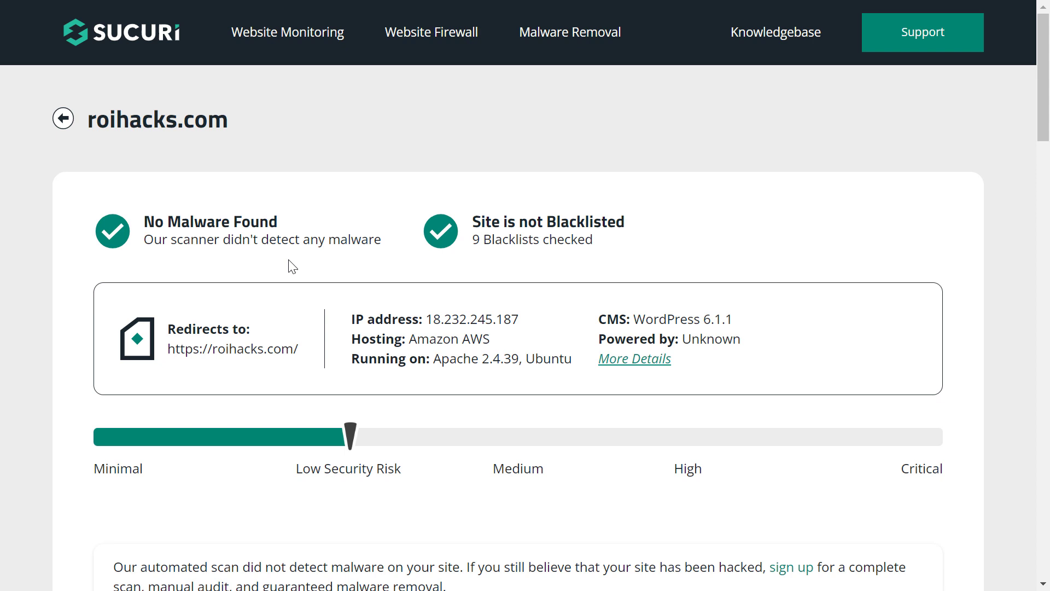
mouse_move(295, 265)
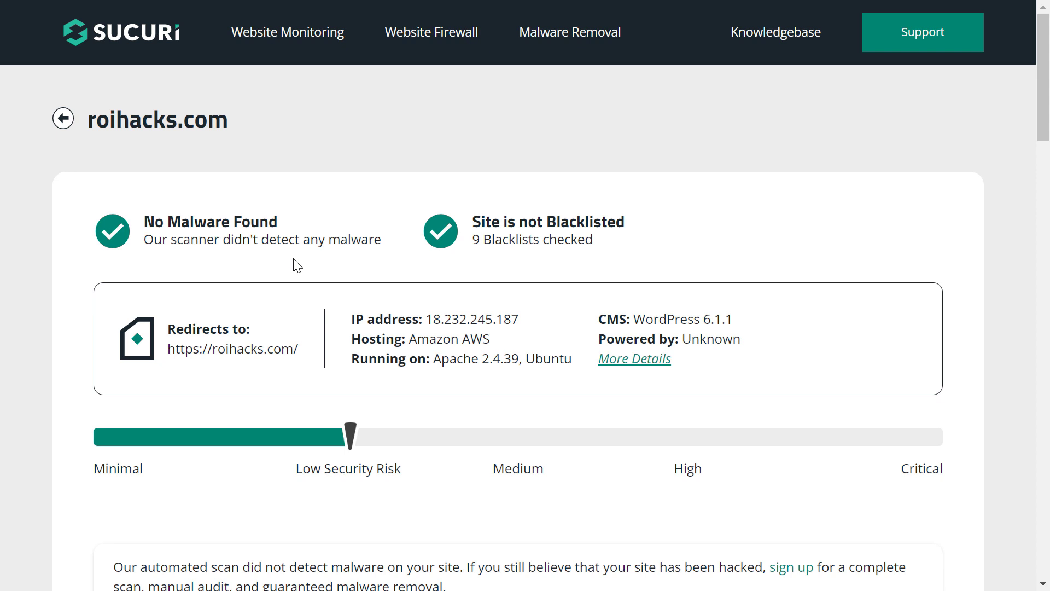
drag(480, 221, 584, 221)
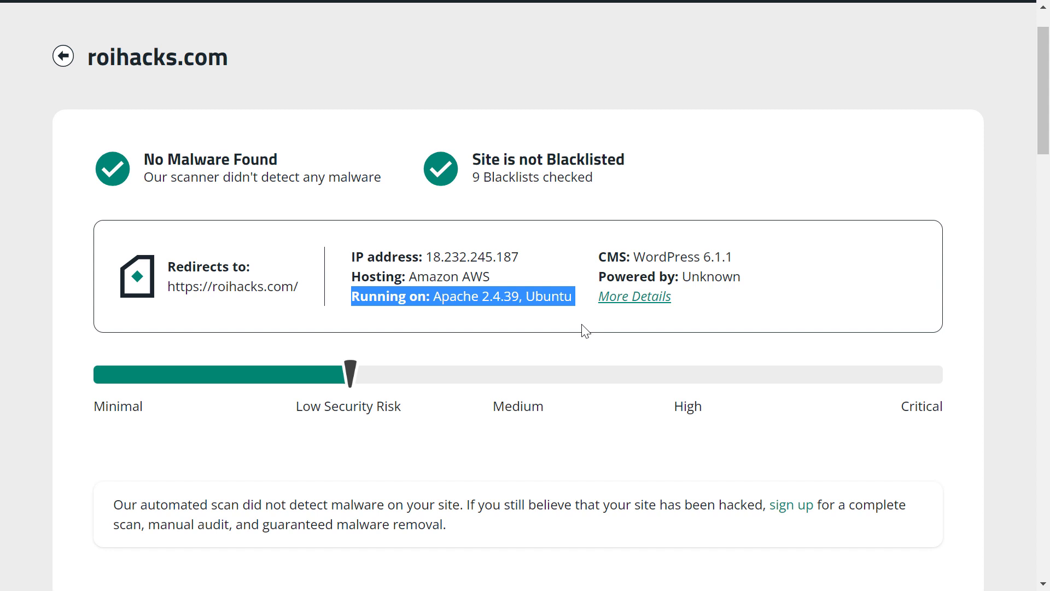
scroll(down, 3)
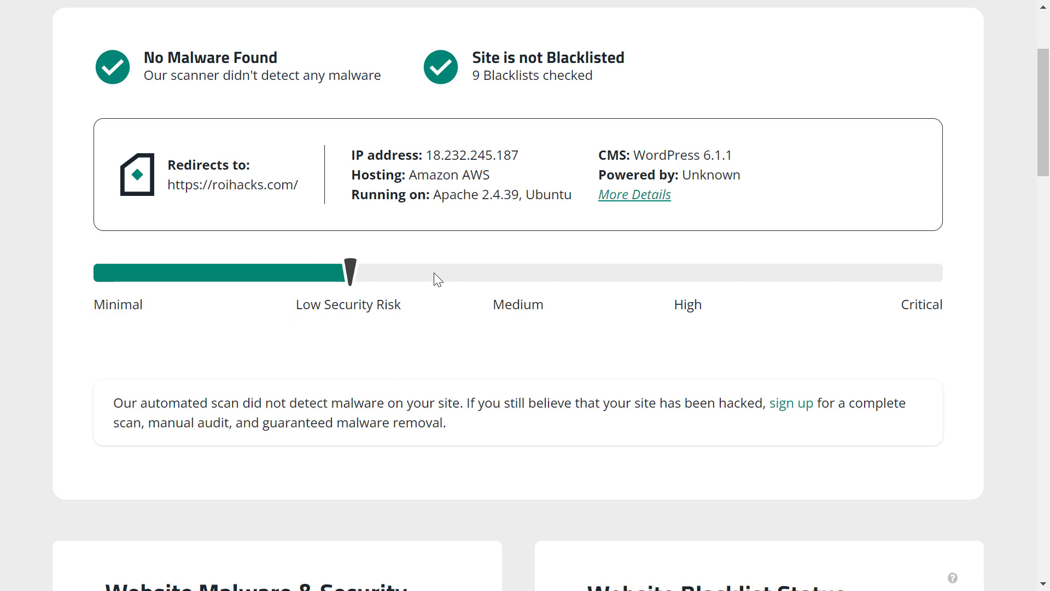
scroll(down, 3)
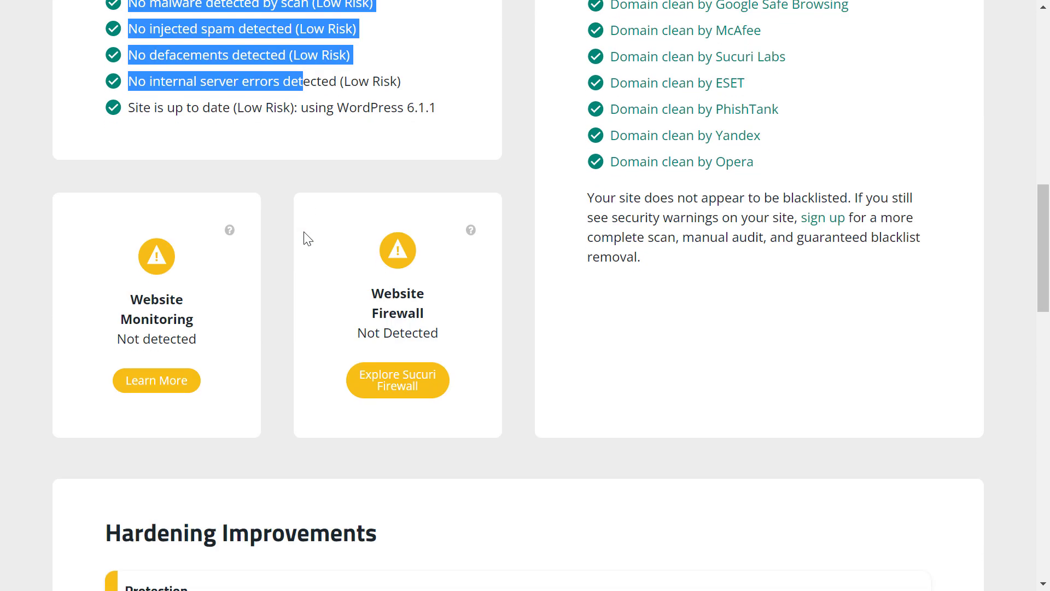
scroll(down, 3)
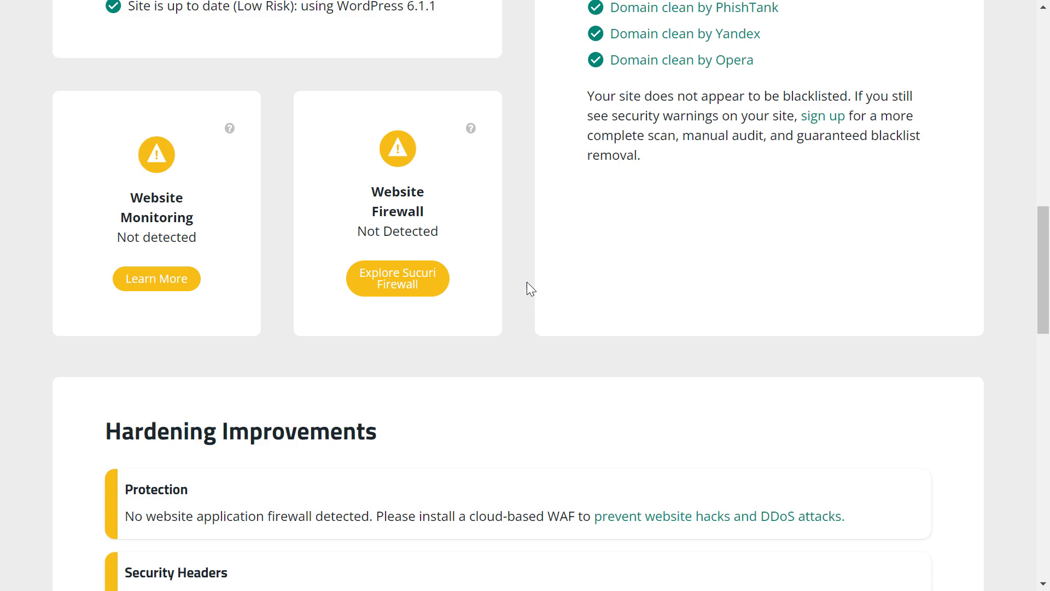
scroll(down, 3)
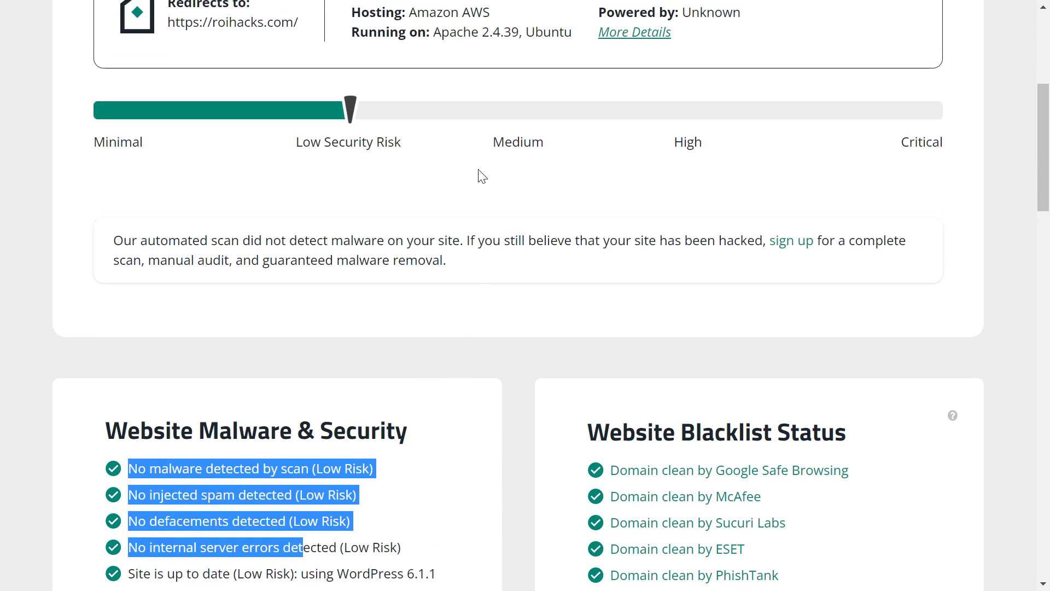
scroll(down, 3)
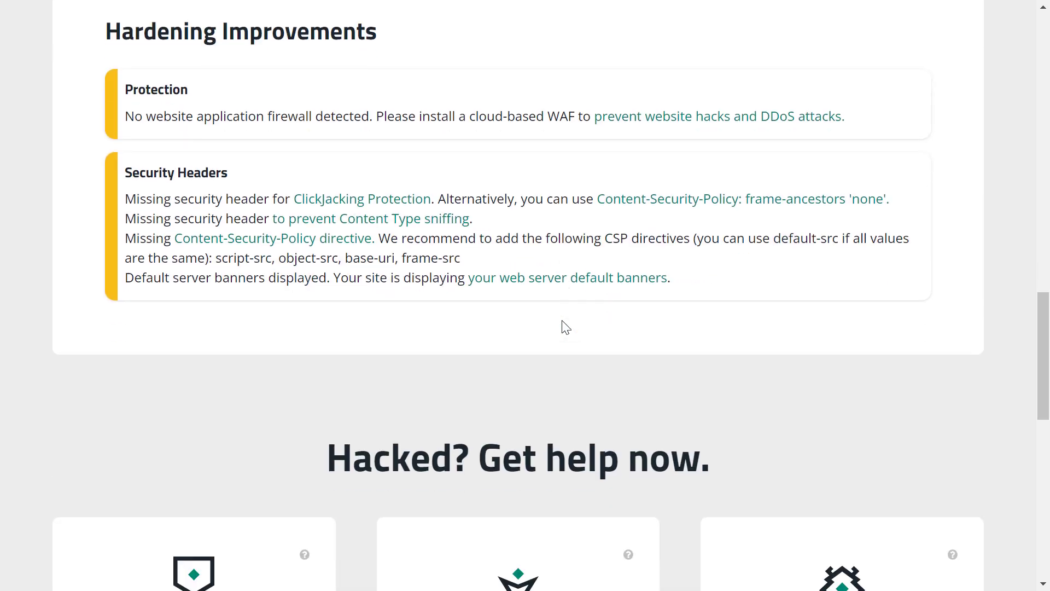
scroll(down, 3)
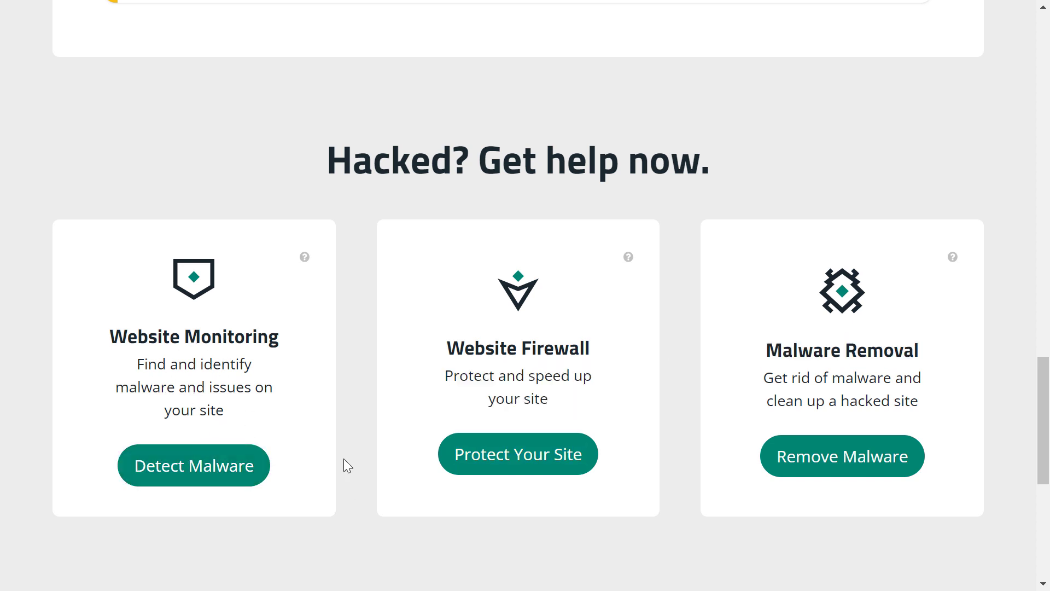
scroll(down, 3)
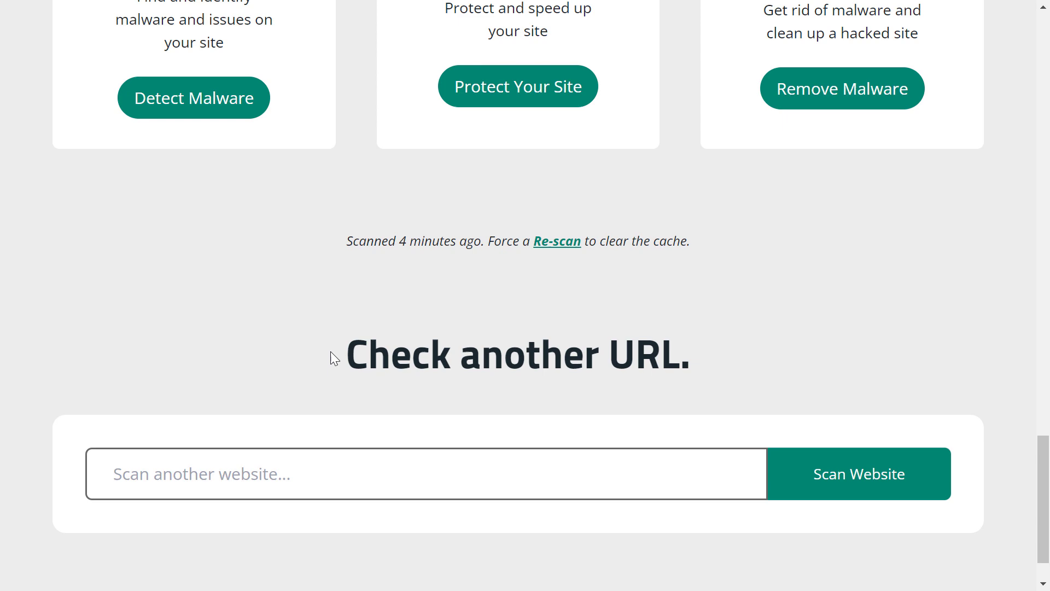
scroll(up, 3)
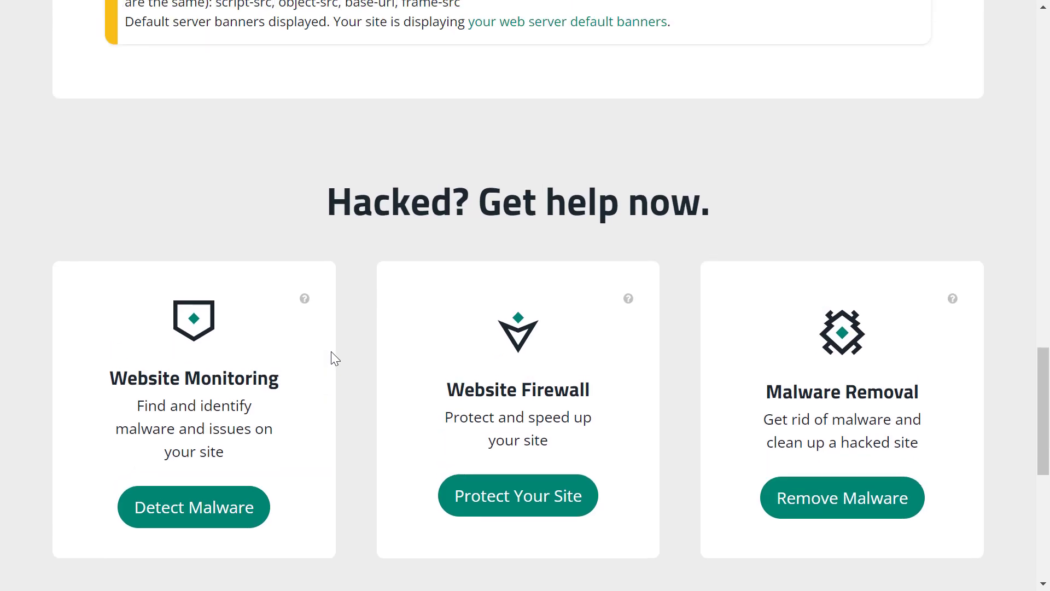